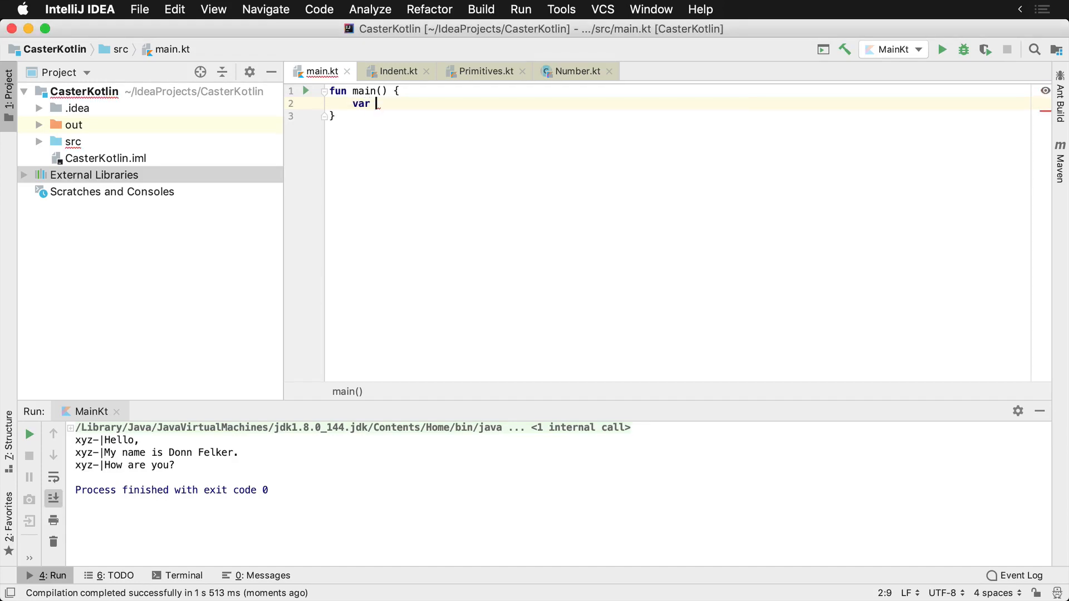
Step: Declare var message: String = "Hello,\n...\nHow are you?" with escaped newlines and print it
text(message)
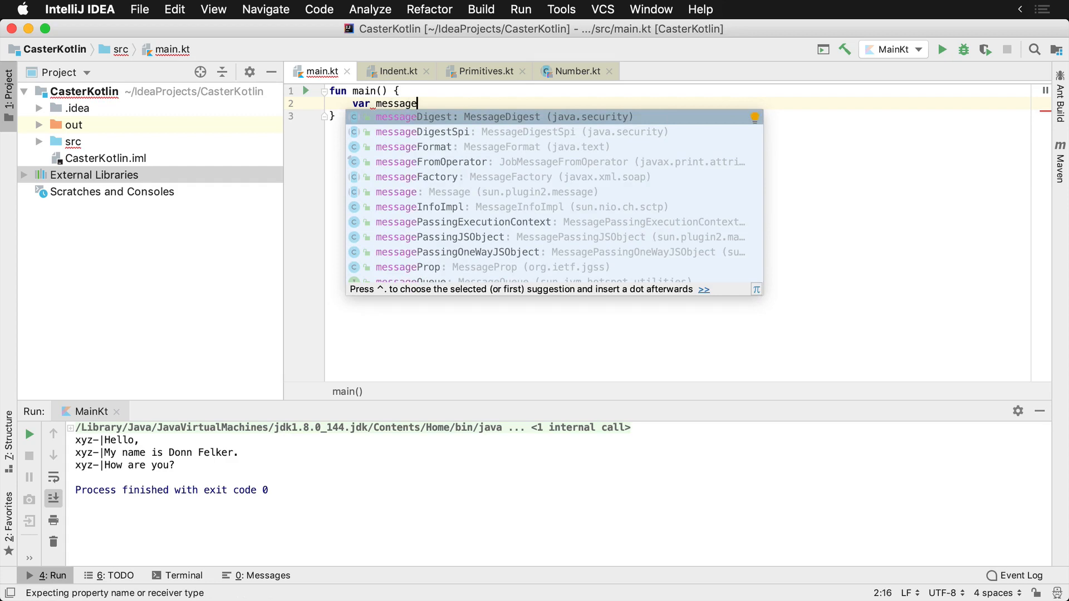
text(: String)
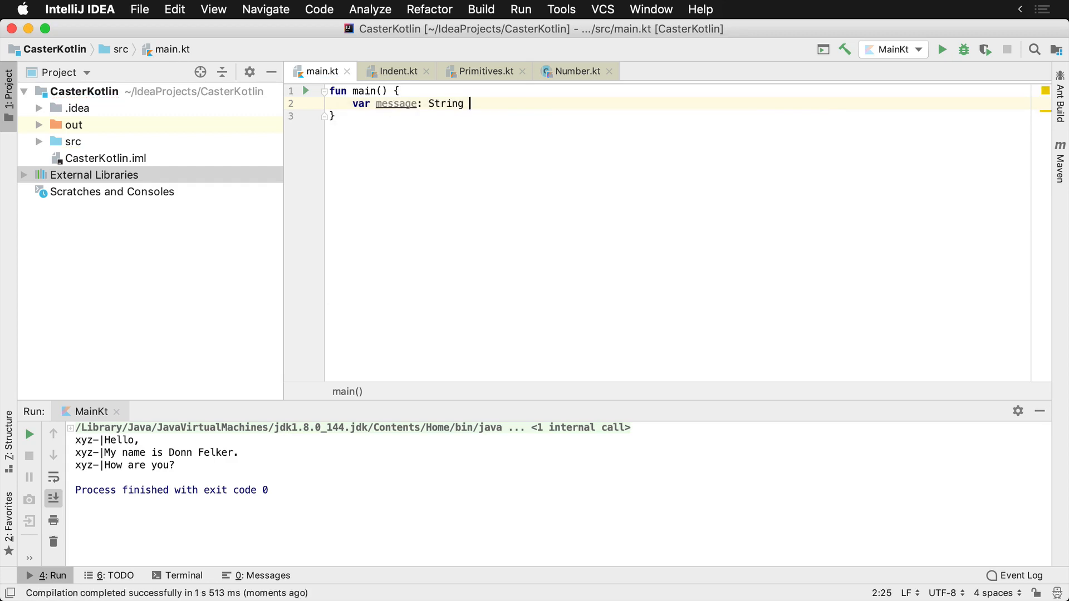
text(= "Hello,")
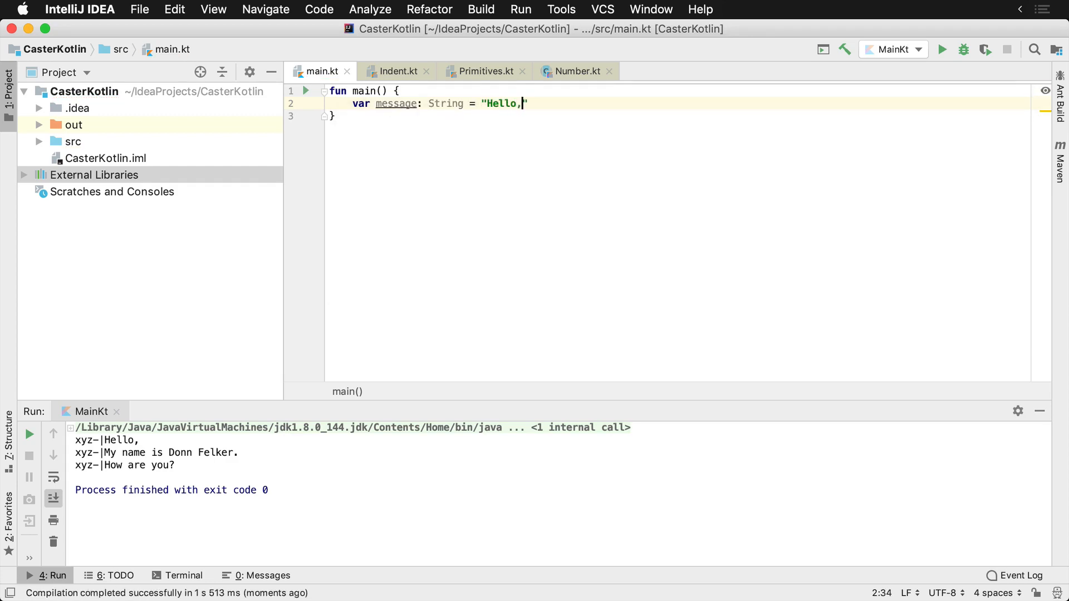
text(\nMy)
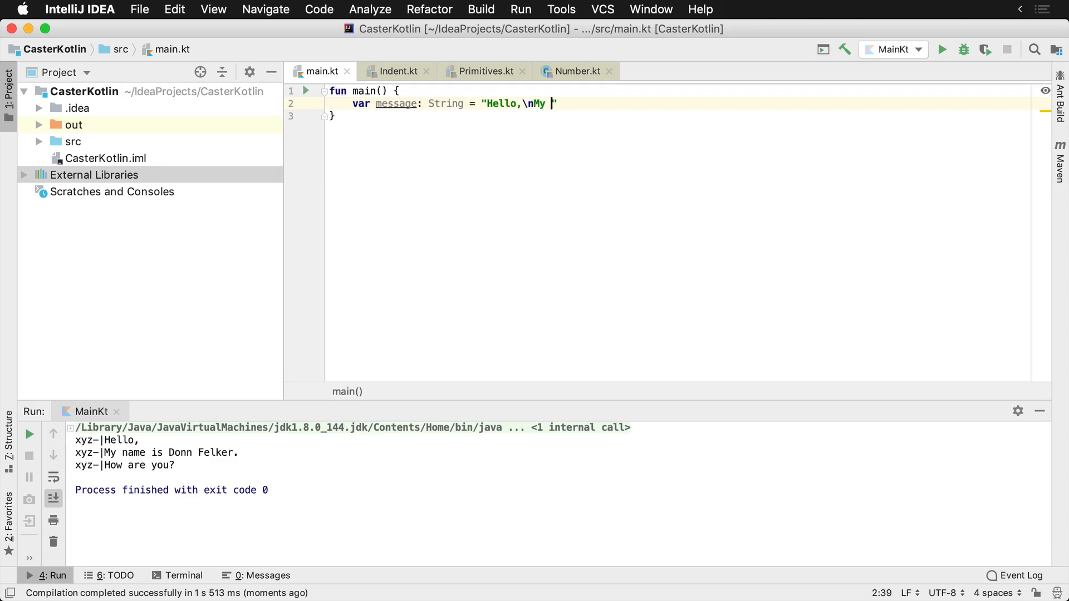
text(name is Donn Felker.\n)
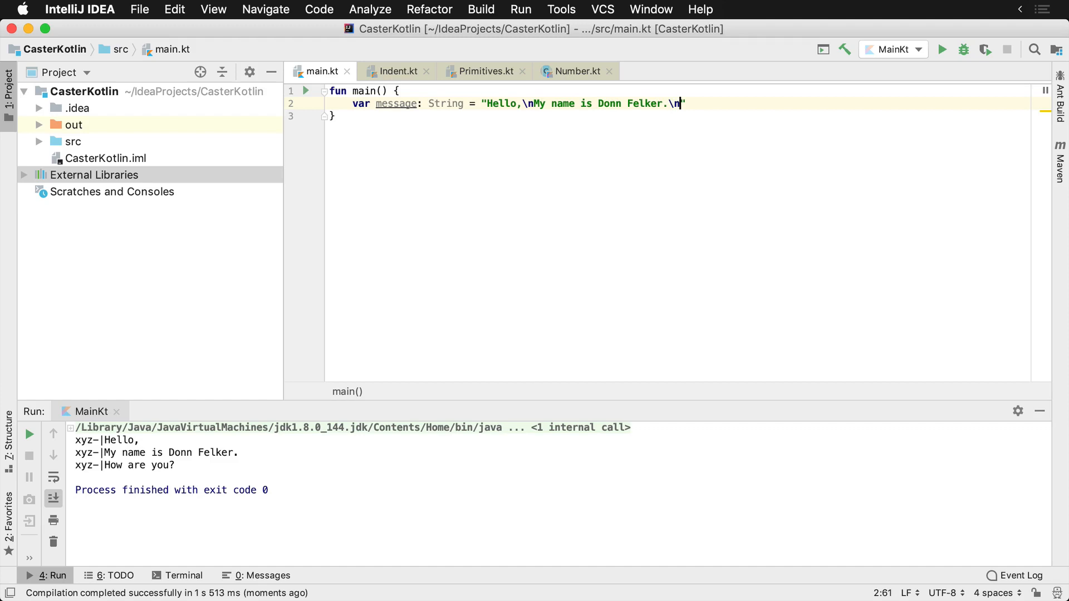
text(How are you?)
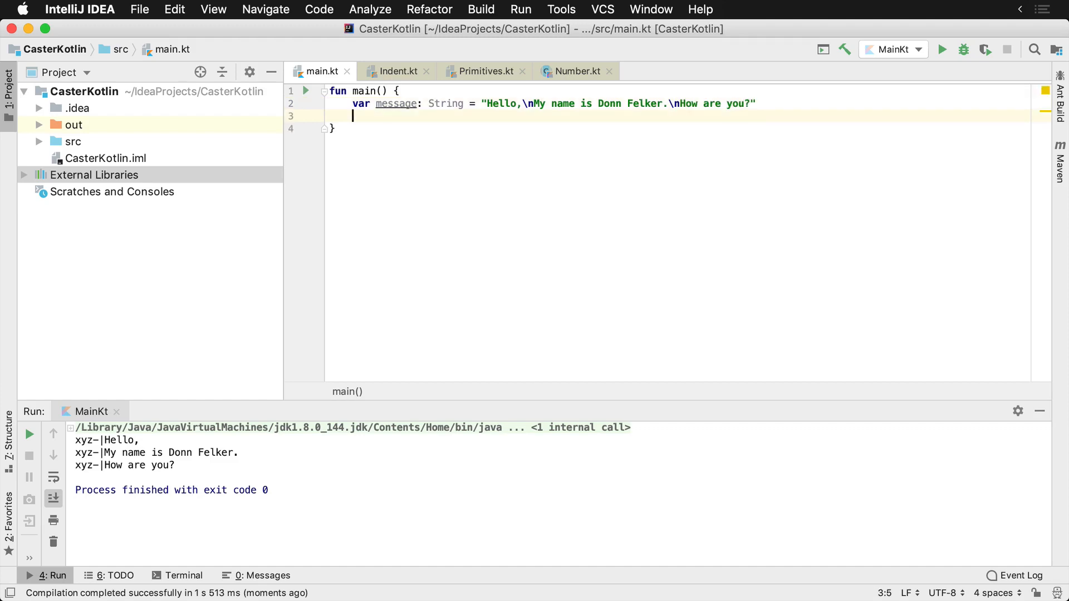
text(println(message))
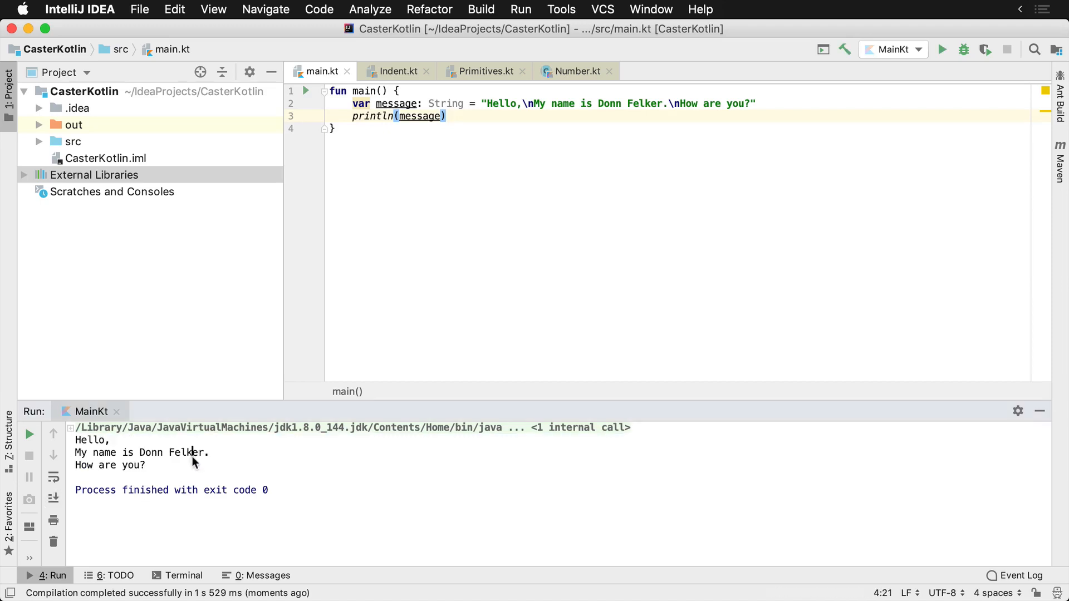
mouse_move(748, 74)
text(My name is Donn Felker.)
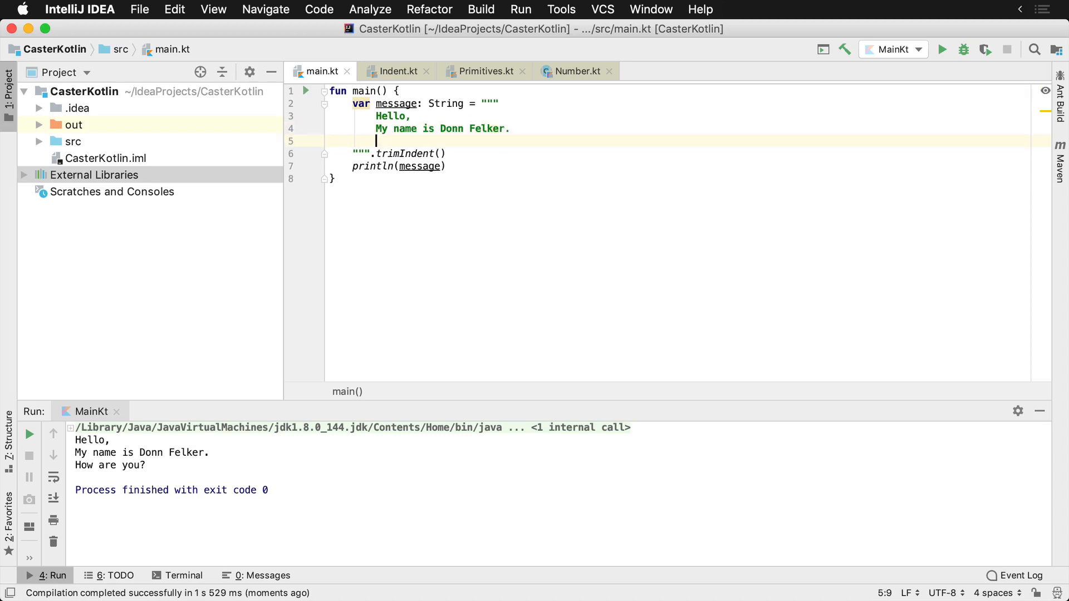
Step: Finish the triple-quoted raw string with "How are you?" and separate println onto its own line
text(How are you?)
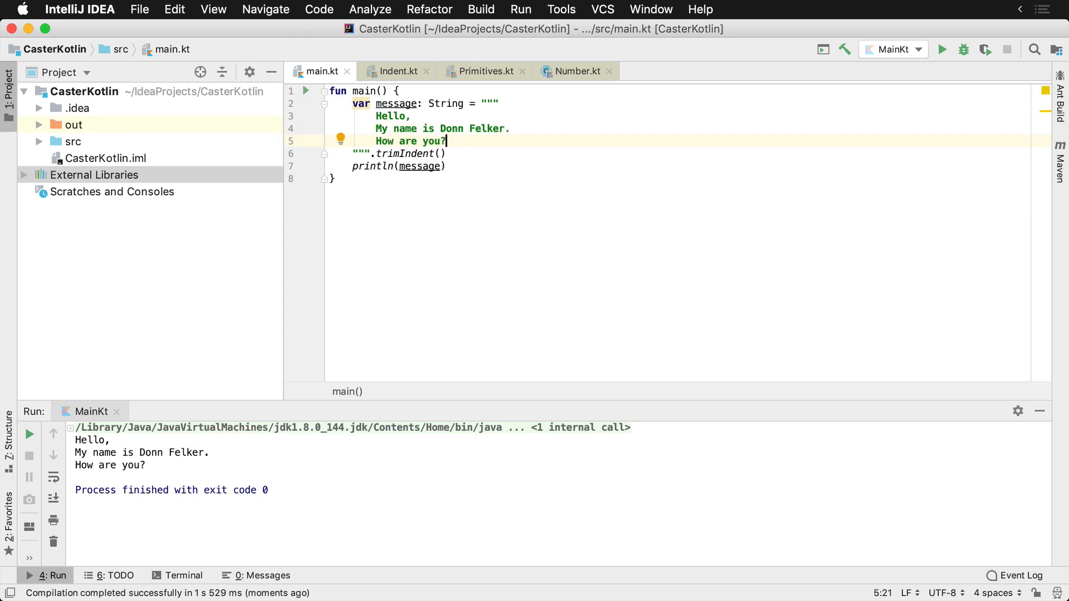
key(enter)
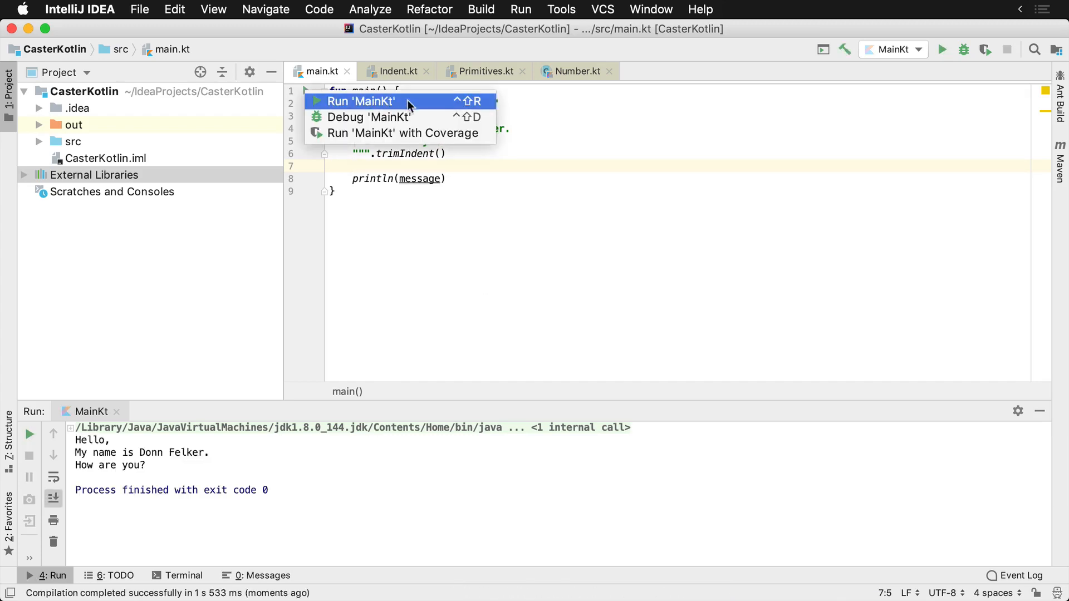
mouse_move(456, 106)
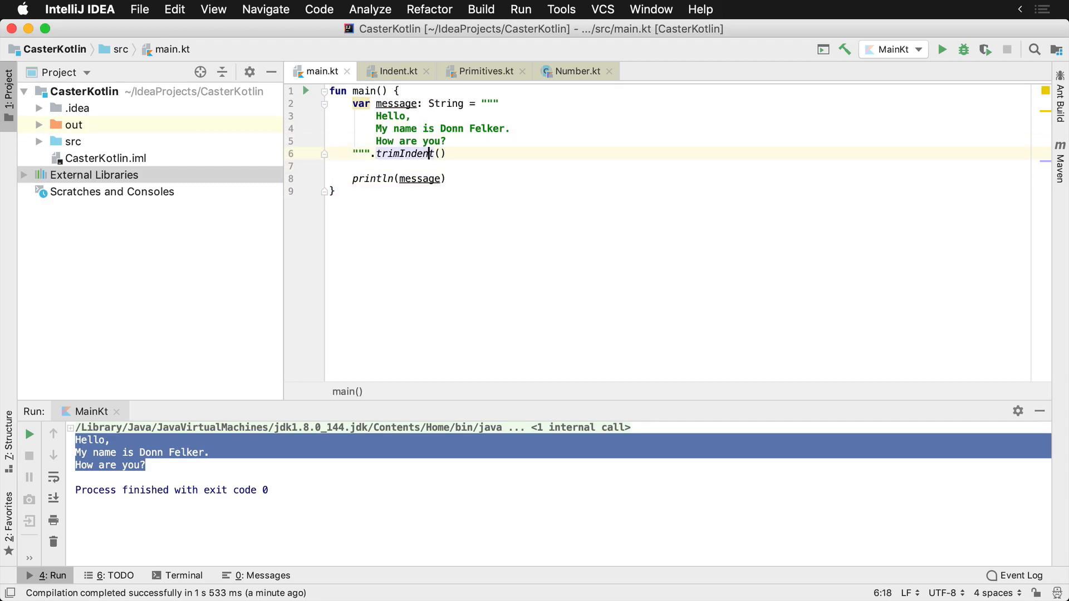
Step: Navigate from trimIndent to its declaration in Indent.kt and return to main.kt
click(406, 154)
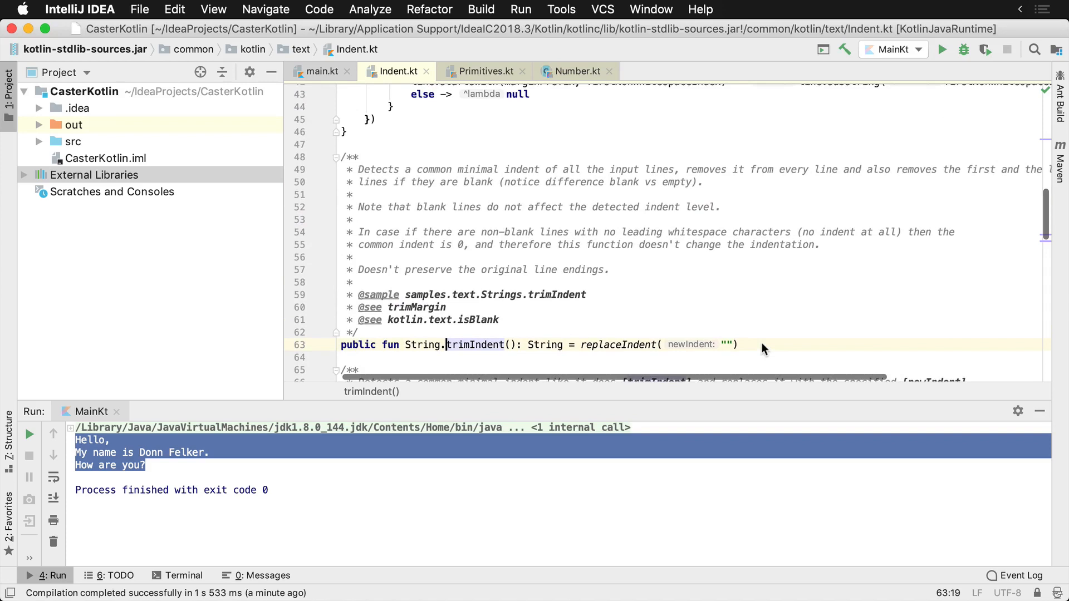
click(470, 169)
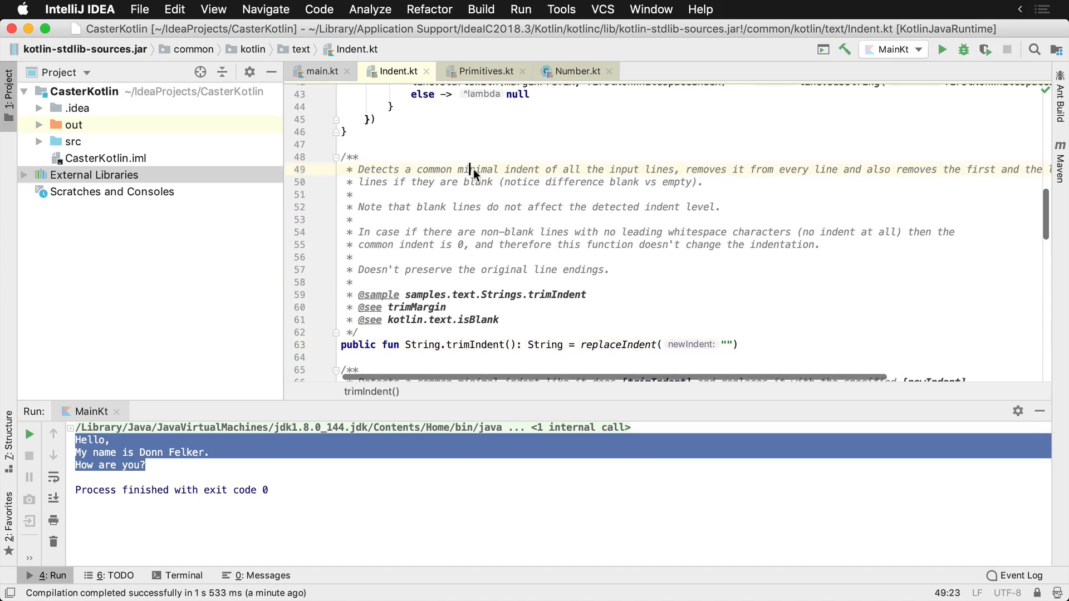
click(704, 181)
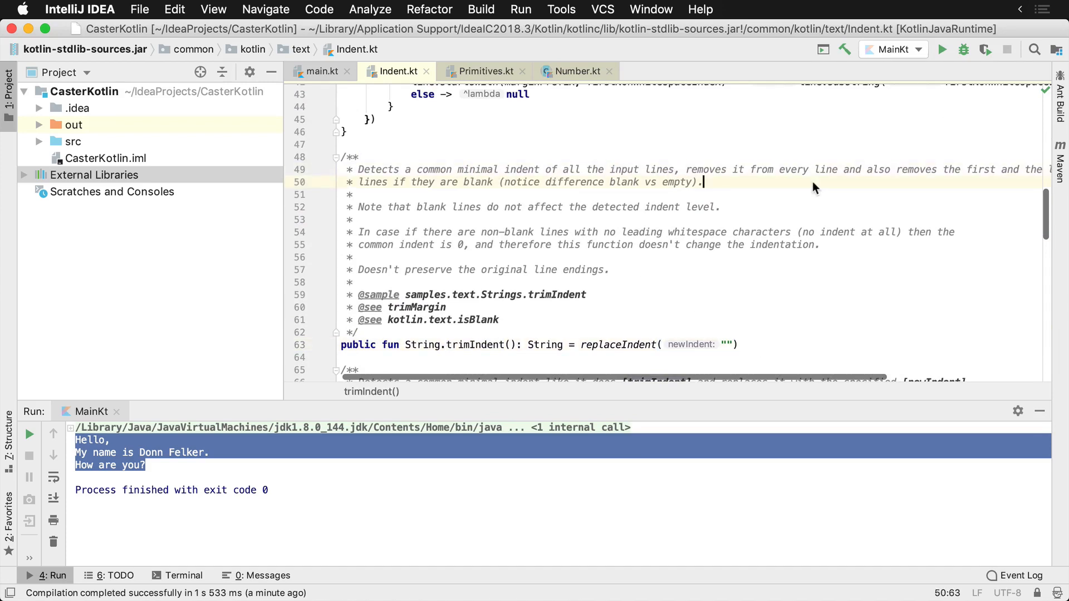
click(321, 71)
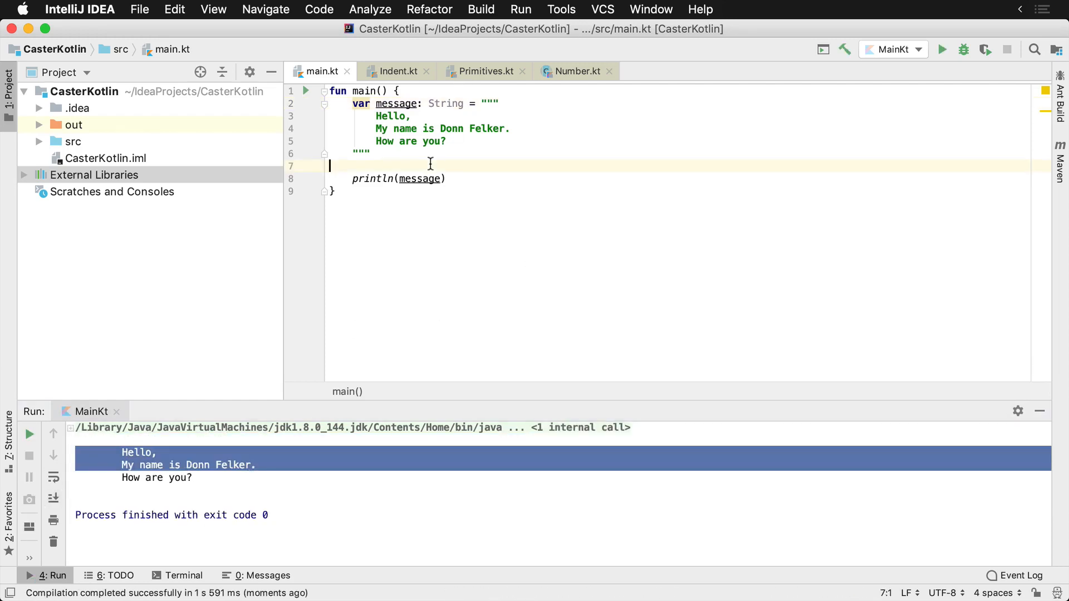
Step: Restore .trimIndent() on the raw string and select the call for replacement
text(.trimIndent())
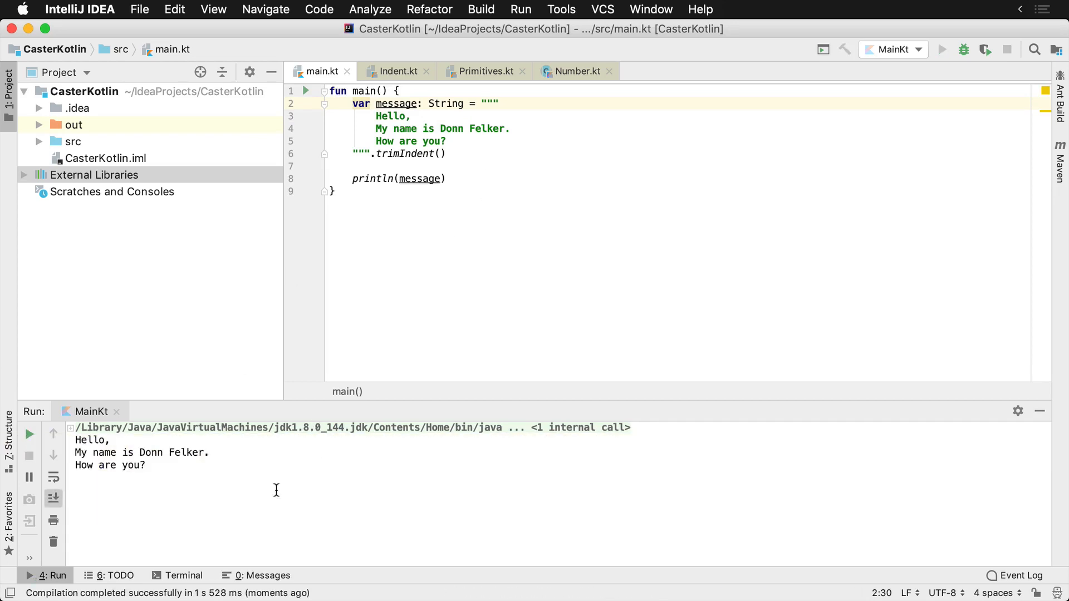
double_click(406, 153)
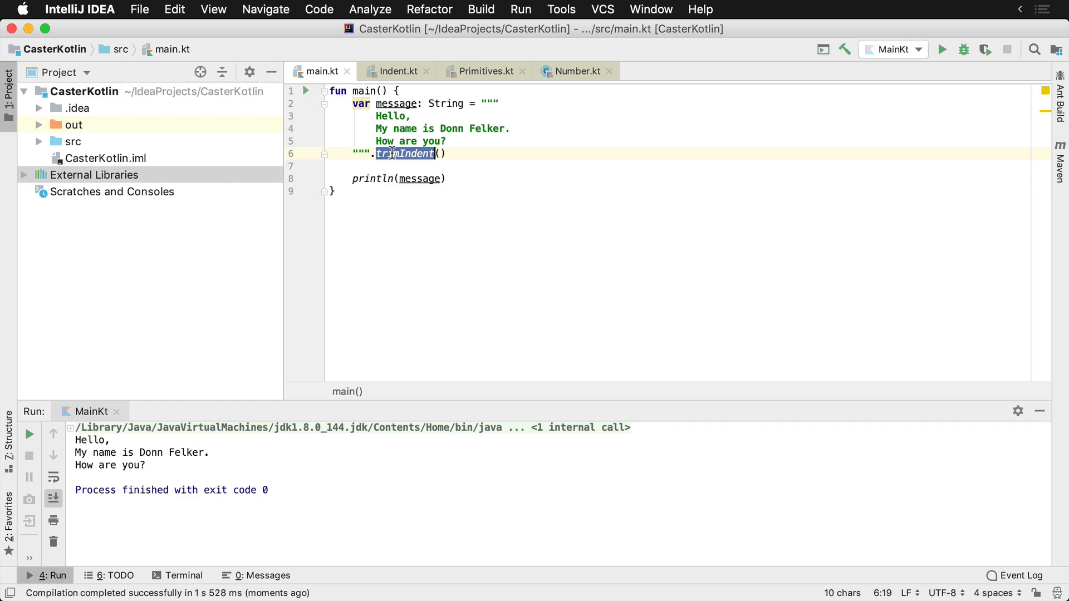
Step: Replace trimIndent with replaceIndent("abc-|-") and mark that prefix in the run output
text(replace)
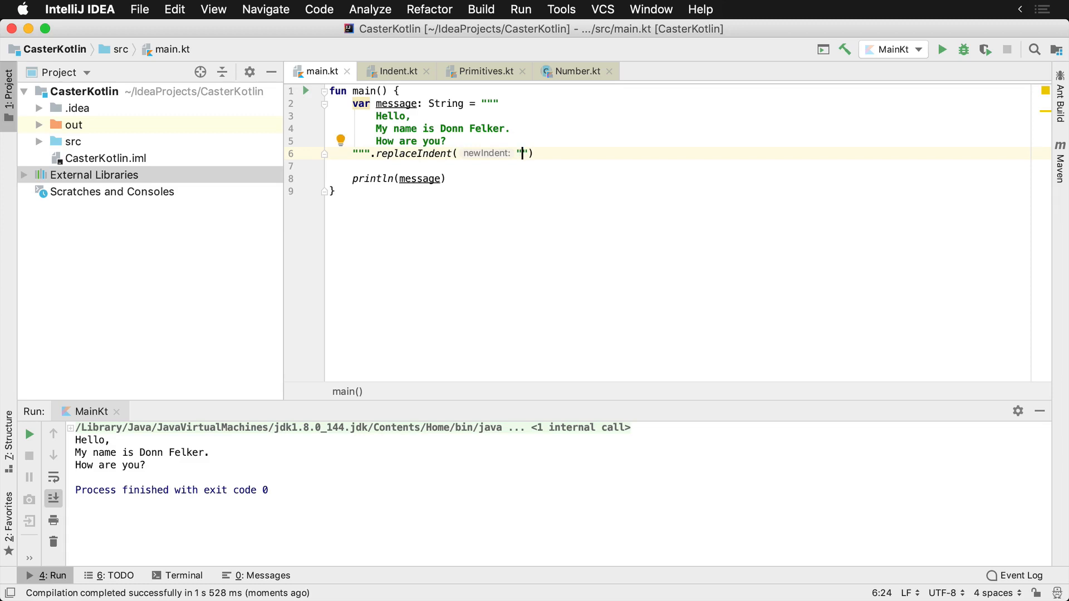
text(abc)
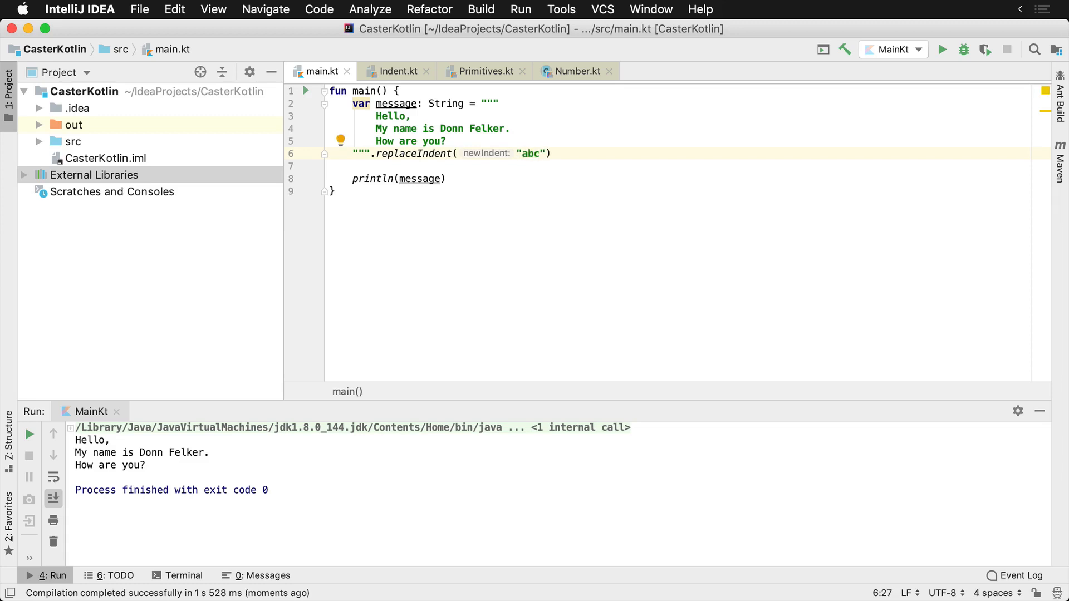
text(-|)
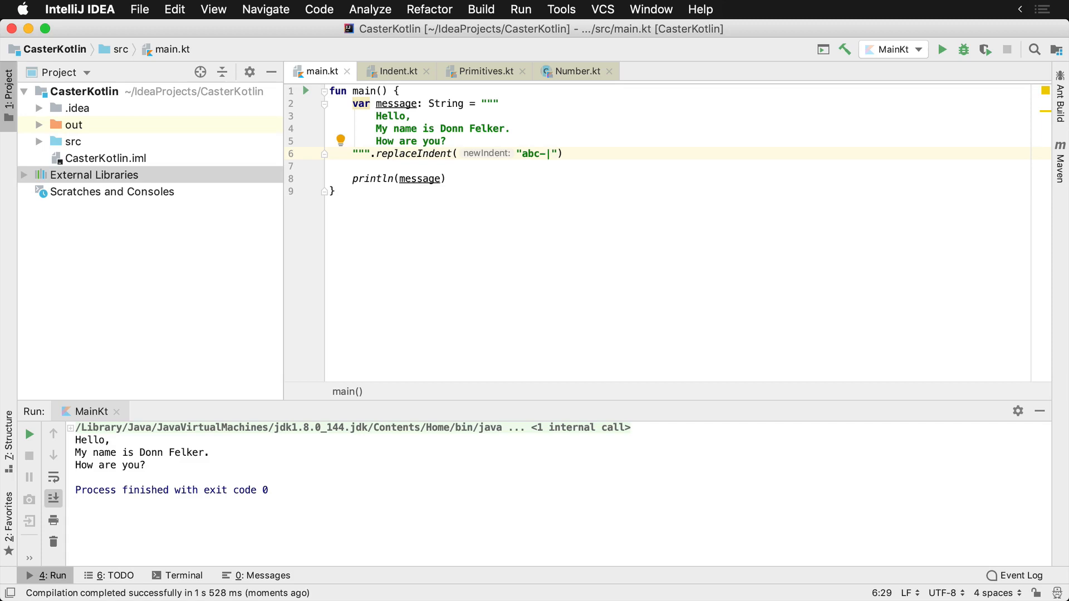
text(-)
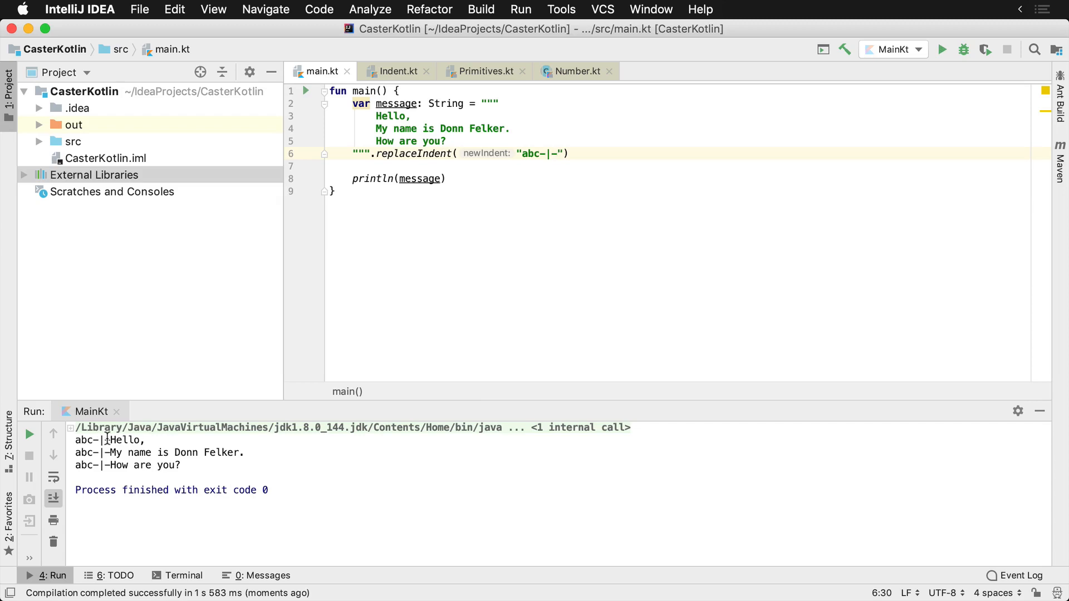
drag(94, 440, 111, 439)
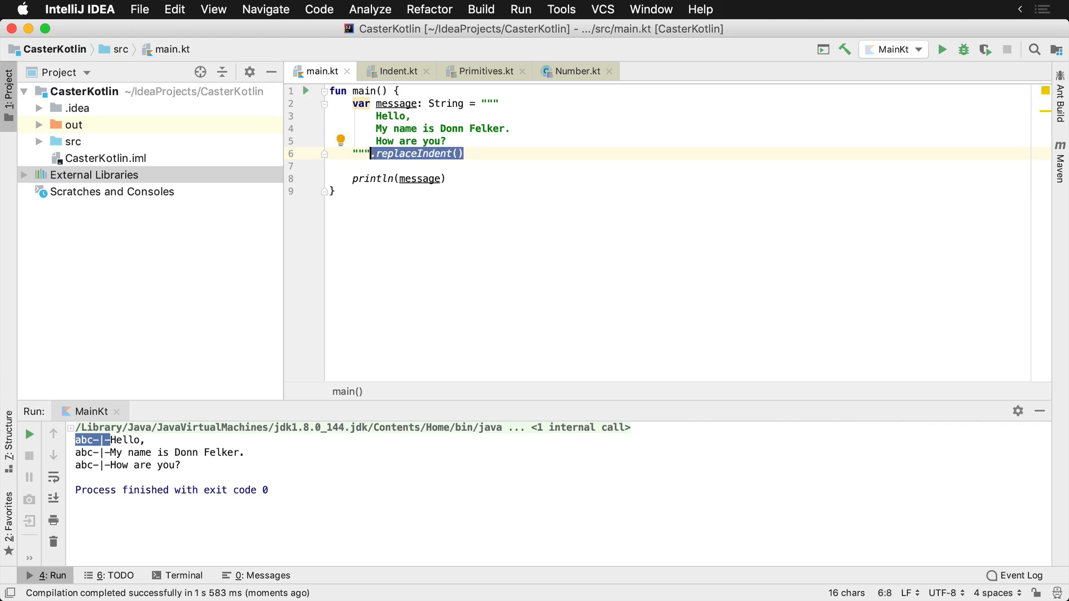
Step: Switch to trimMargin(">>>") with >>> line prefixes and run it
text(map)
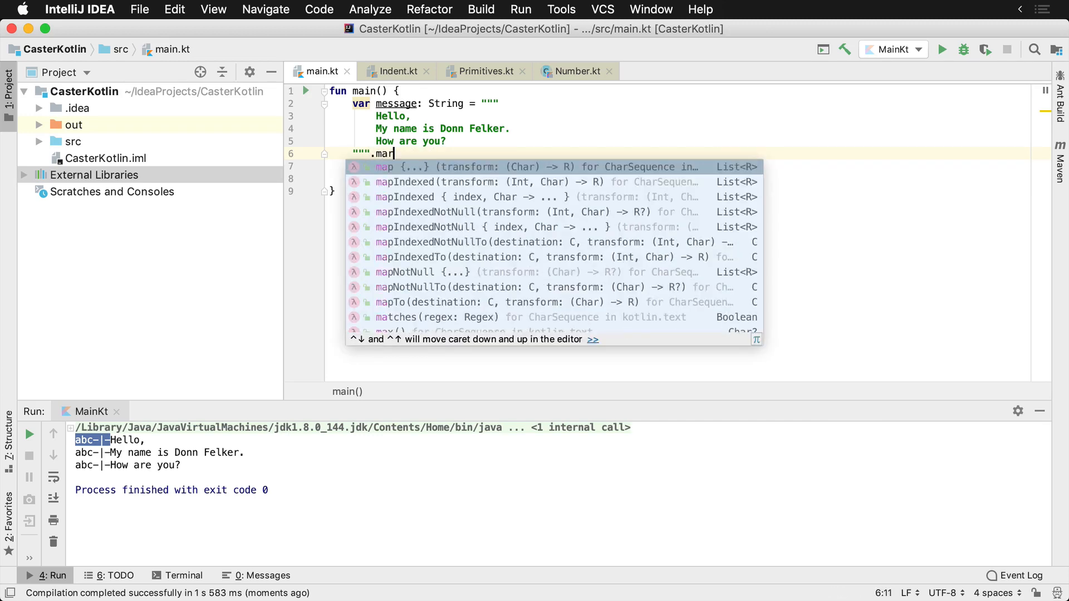
text(trimm)
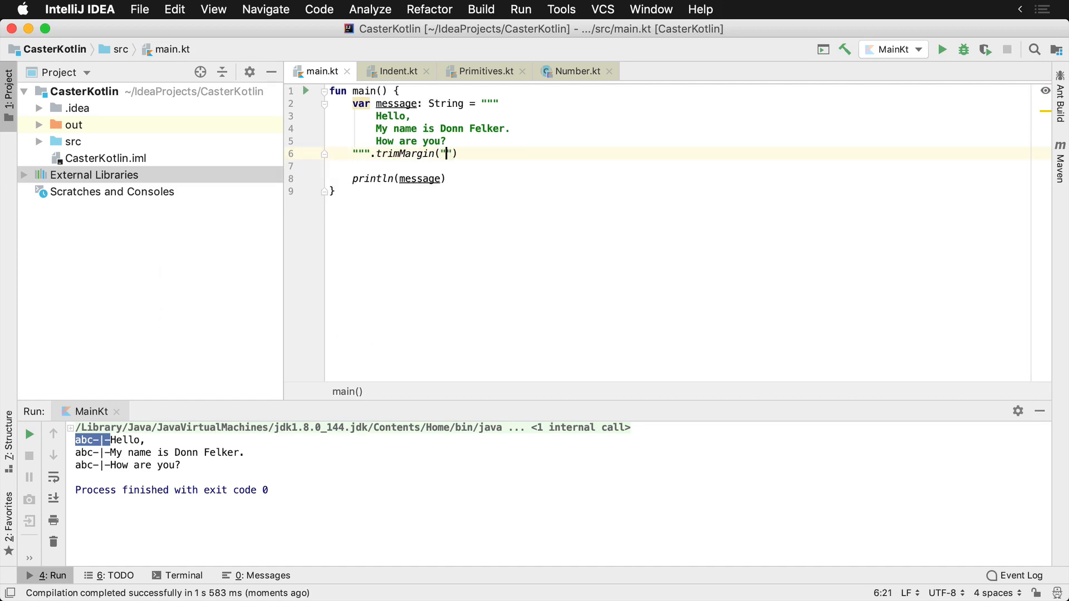
text(>>)
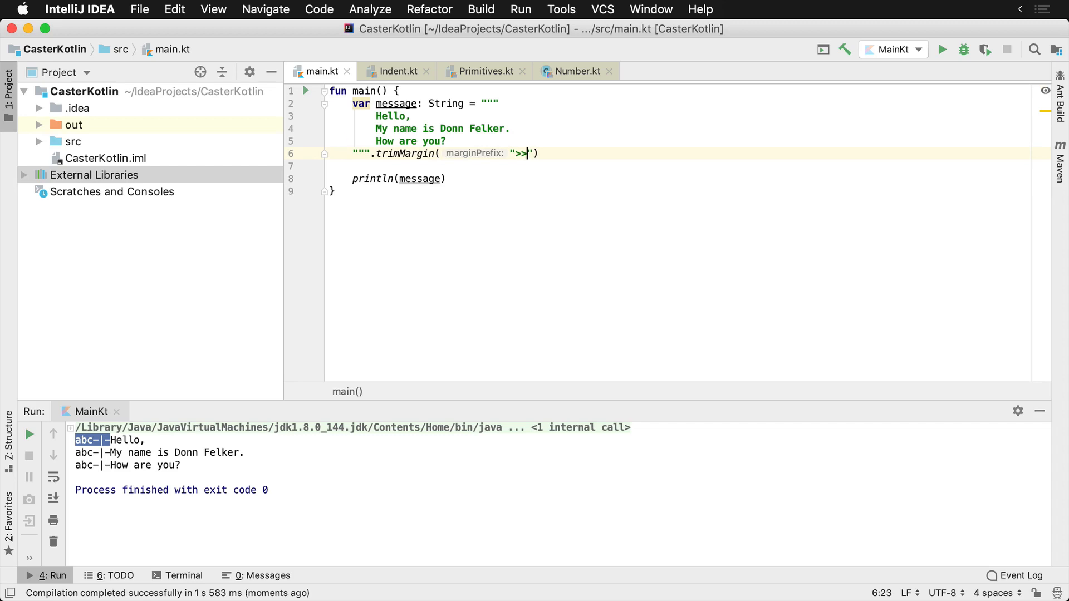
text(>)
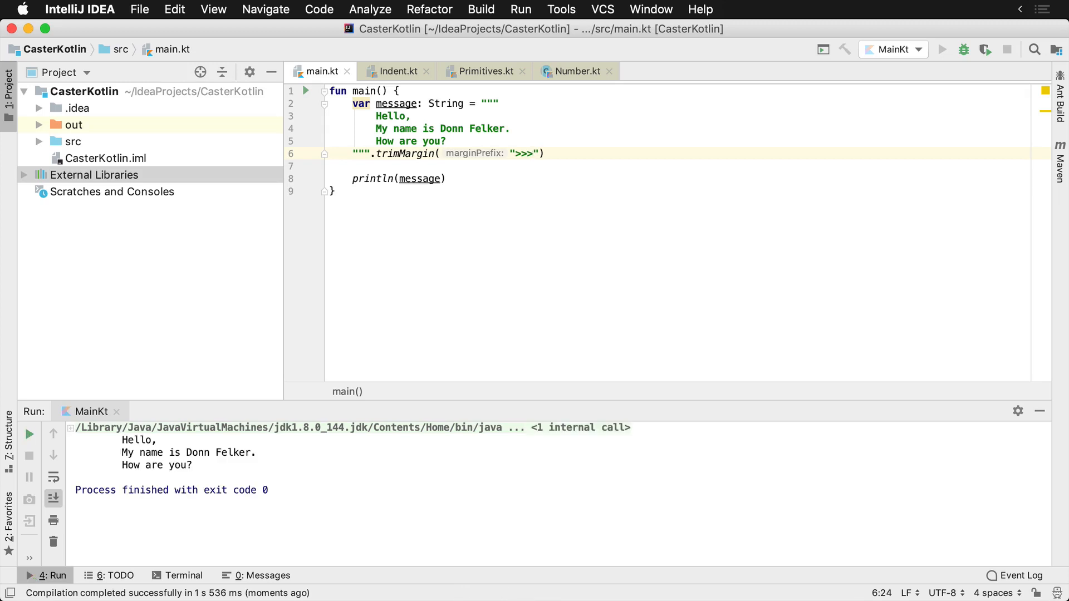
click(96, 174)
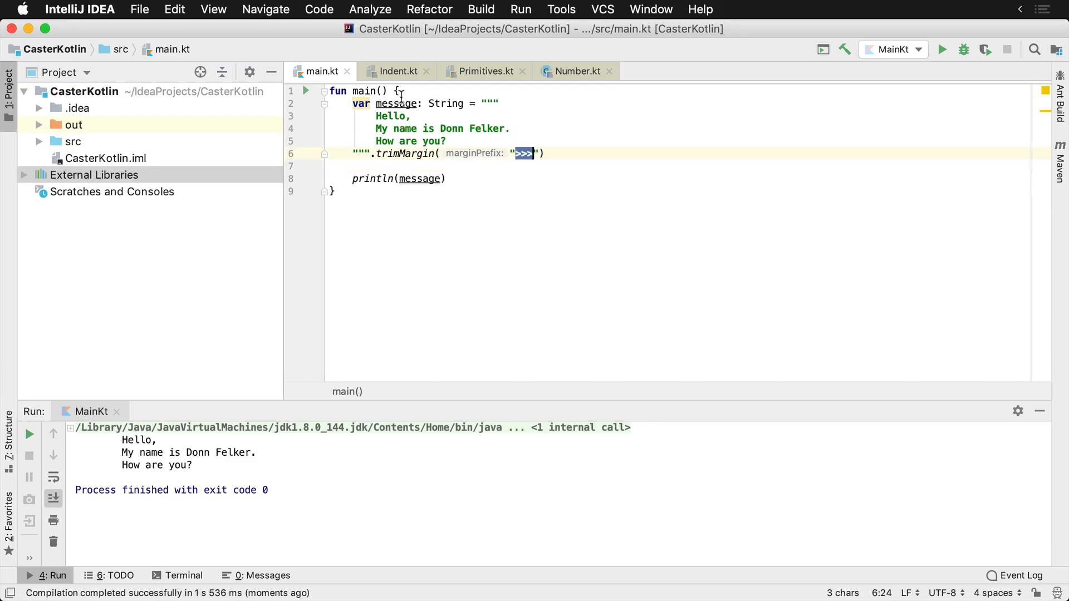
text(>>>)
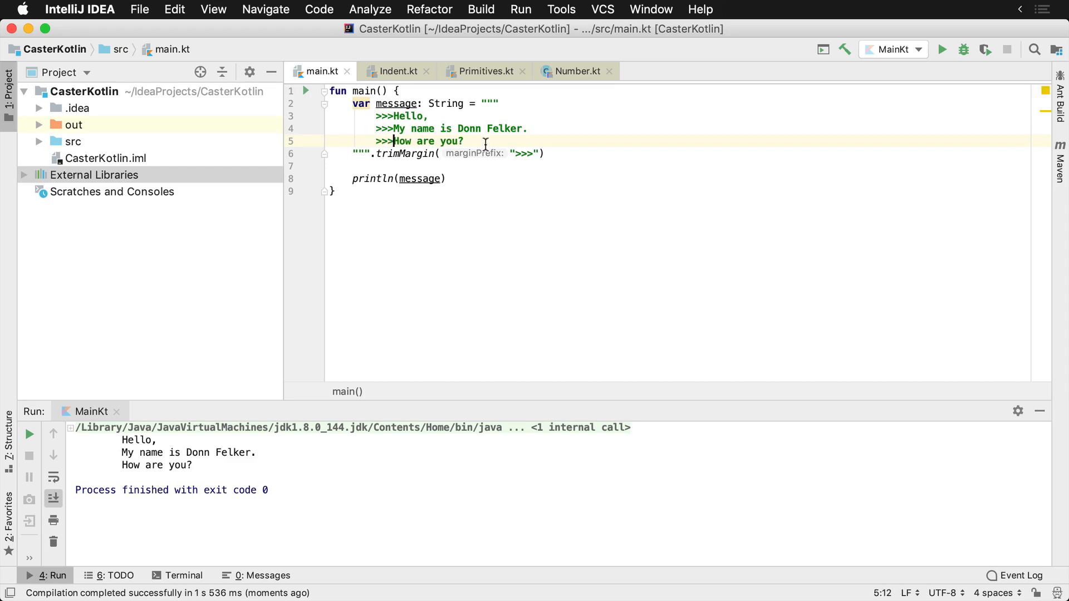
click(942, 48)
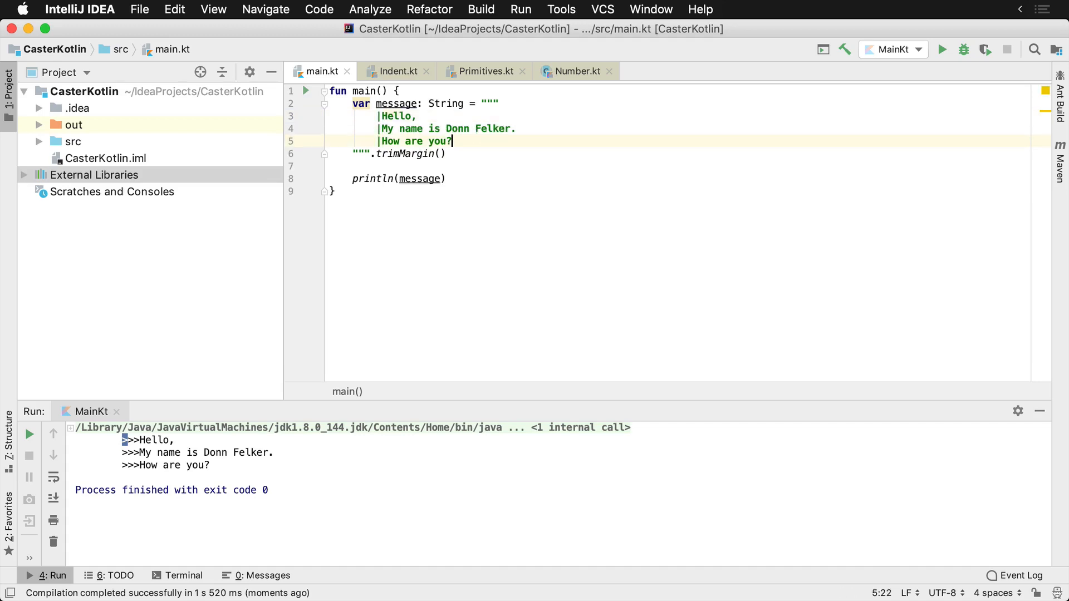
Step: Rerun without the | margin markers and place the caret on the blank line after the string
click(943, 49)
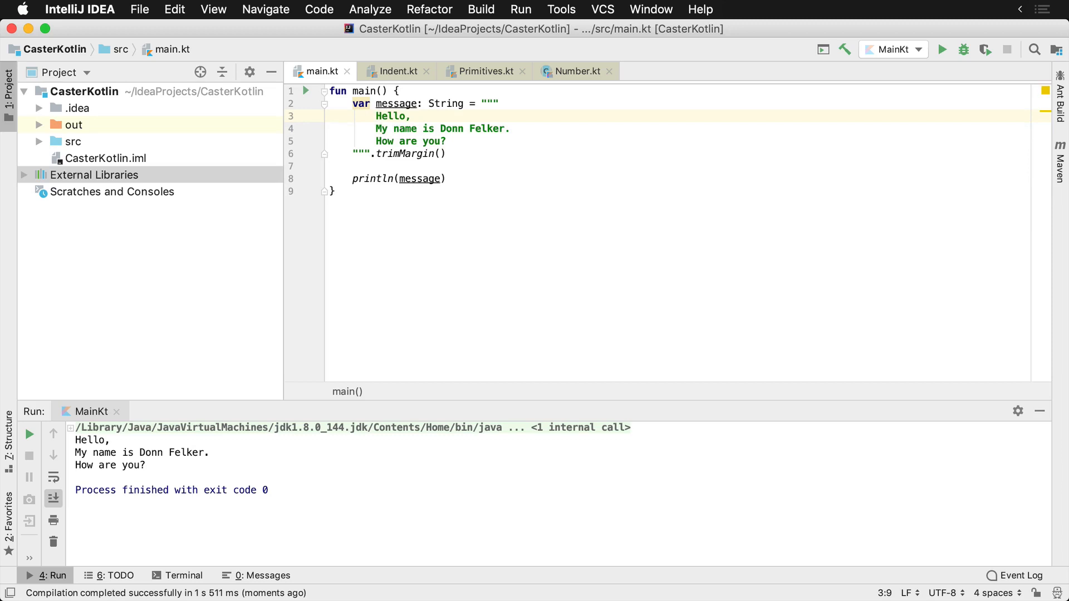
click(482, 166)
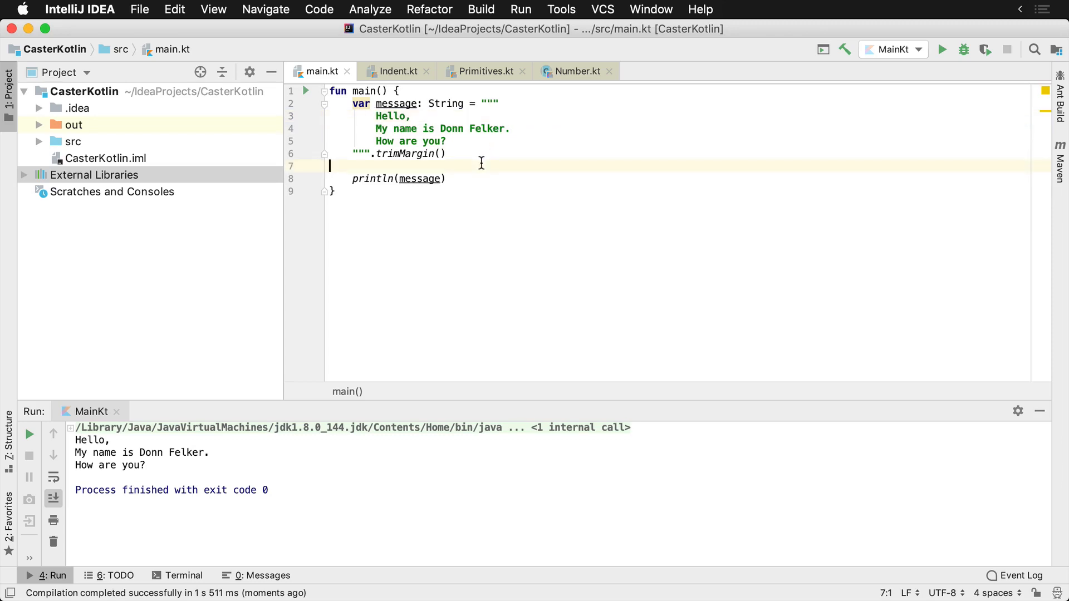
Step: Declare name = "Donn" and print "Hello " concatenated with it
text(val)
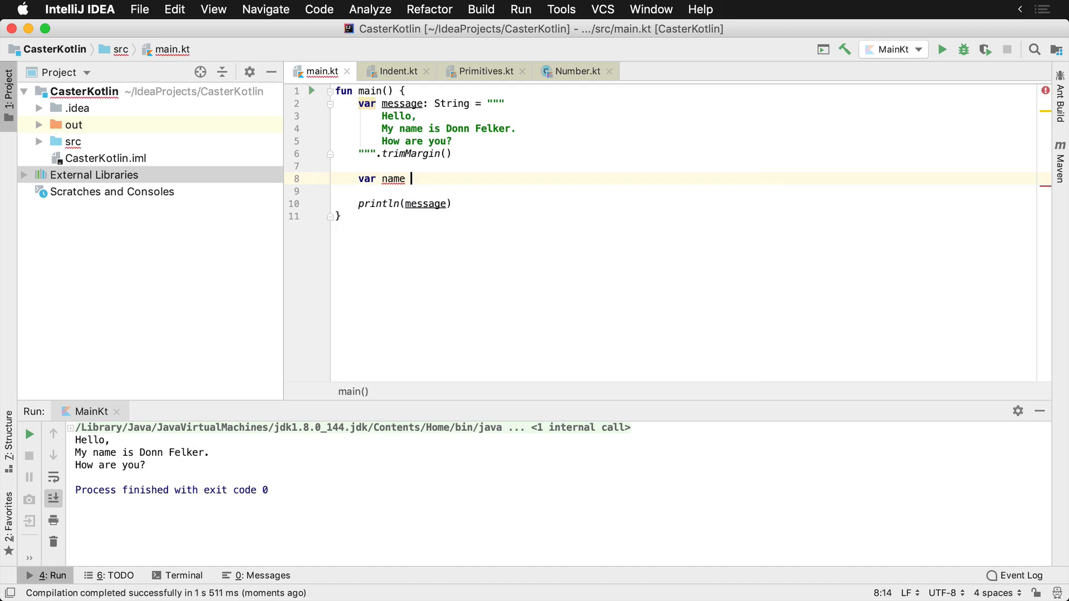
text(= "Donn")
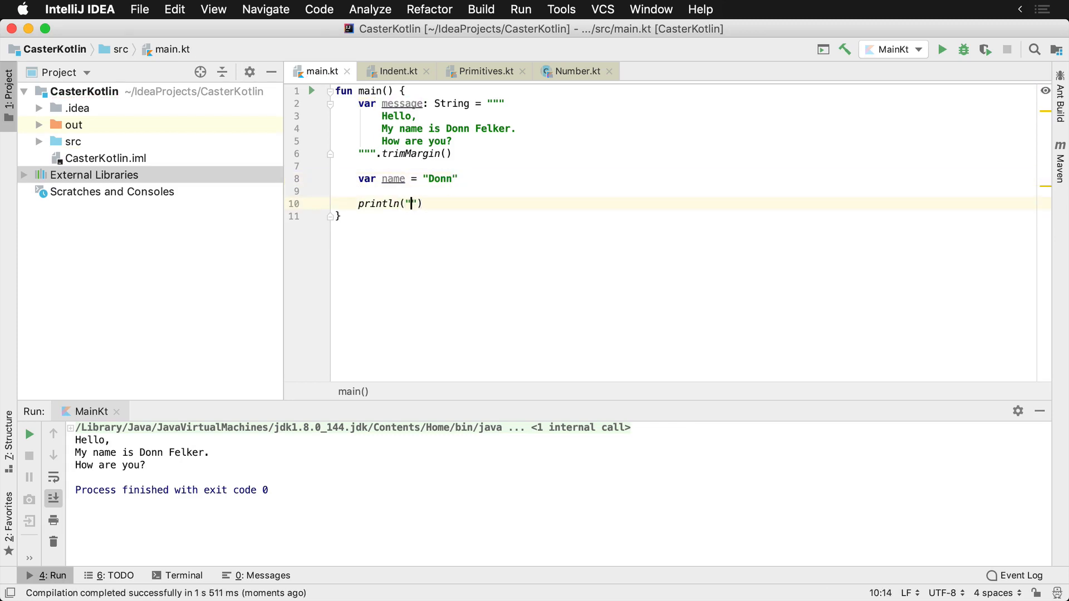
text(Hello)
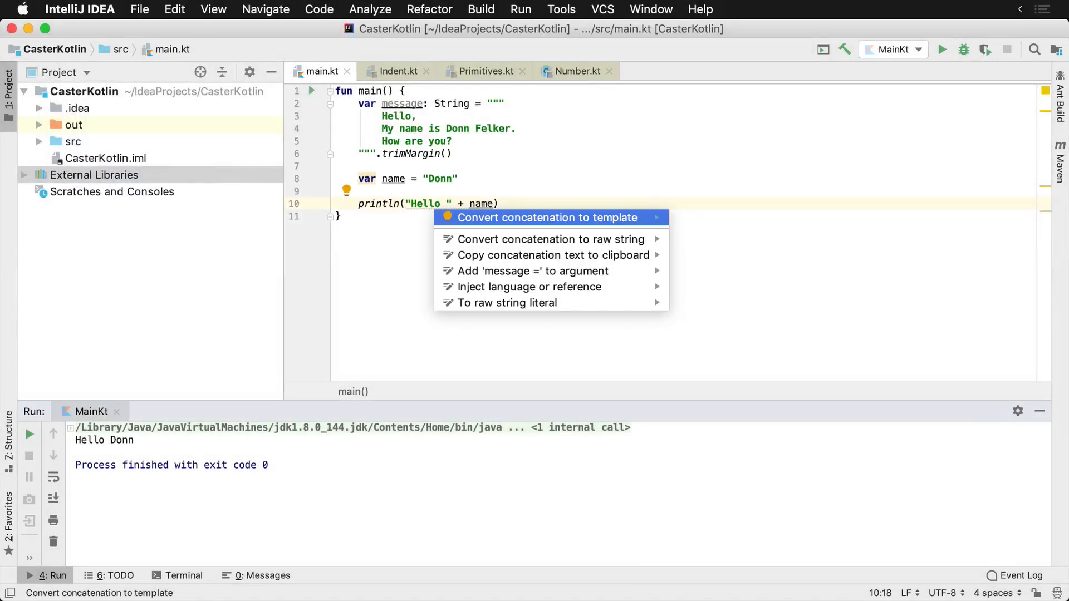
Step: Convert "Hello " + name into the string template "Hello $name" via the intention menu
click(549, 218)
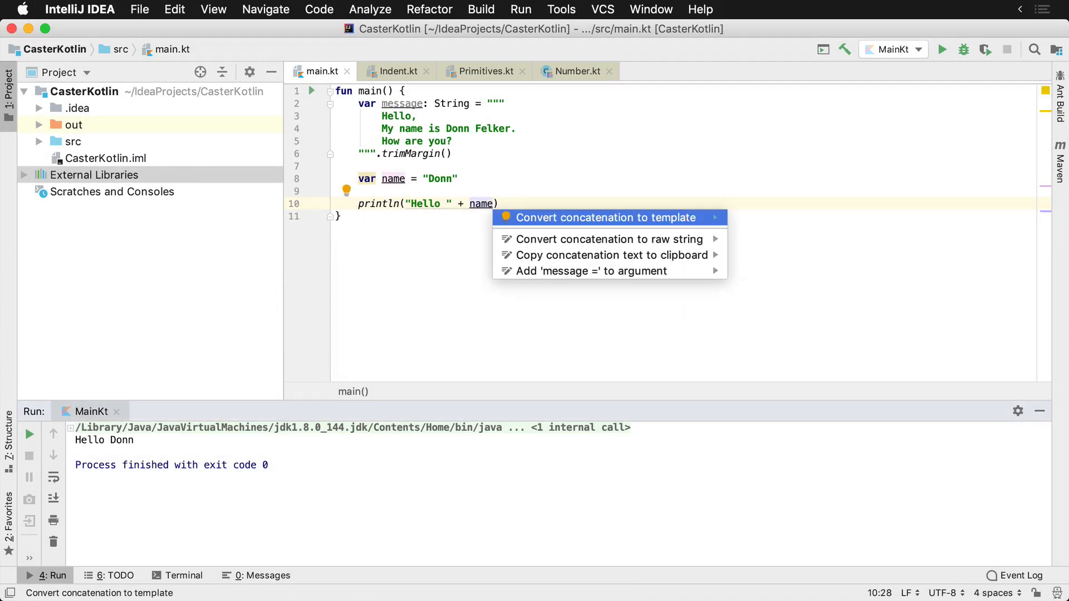
click(606, 217)
text(var)
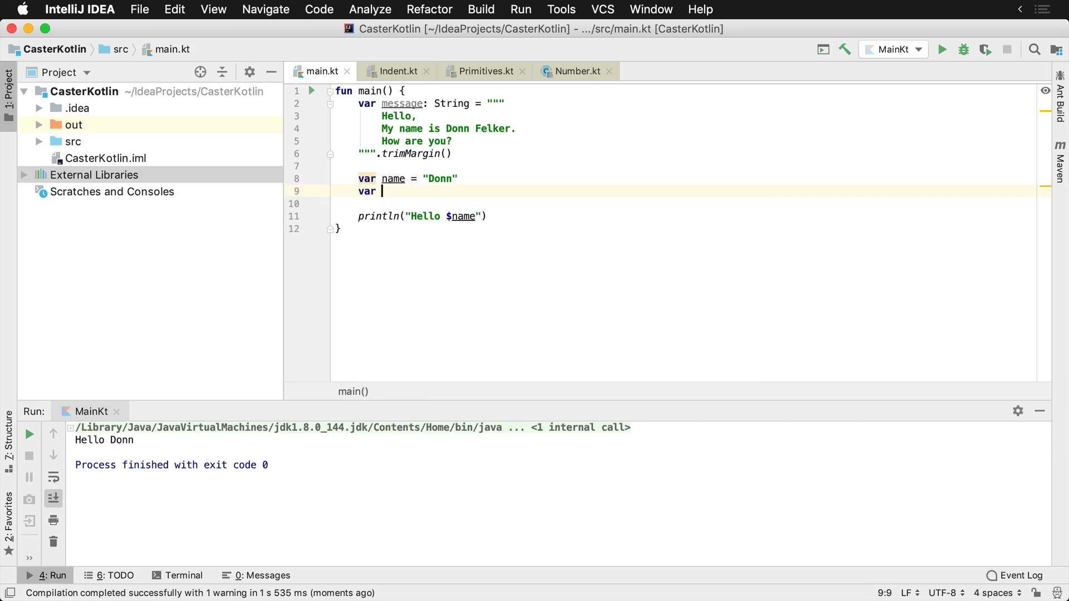
Step: Add var age = 32 and extend the template with ", your age is $age"
text(age = 32)
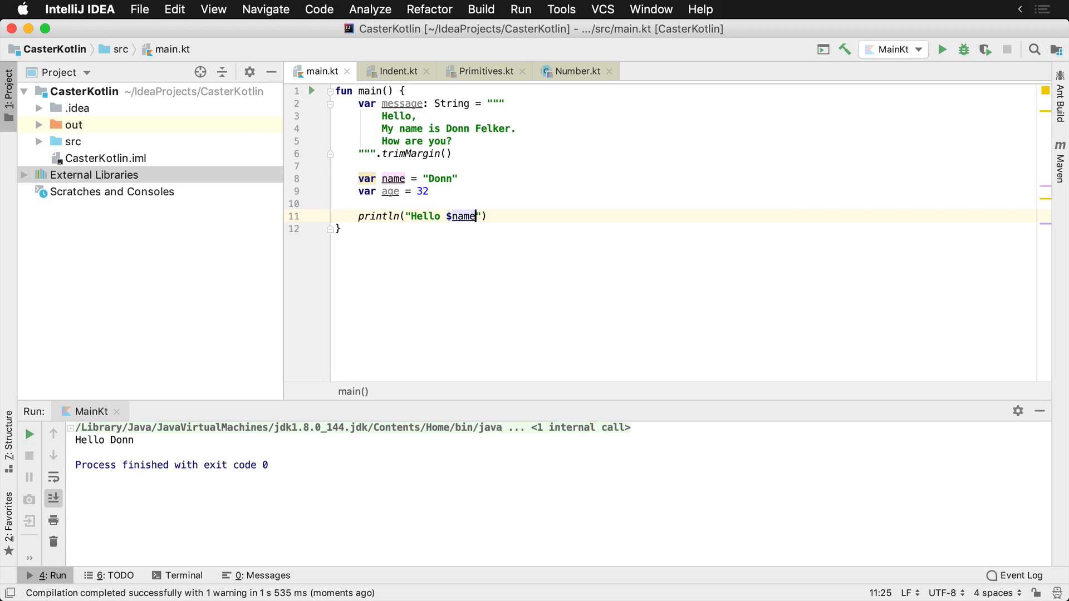
text(,)
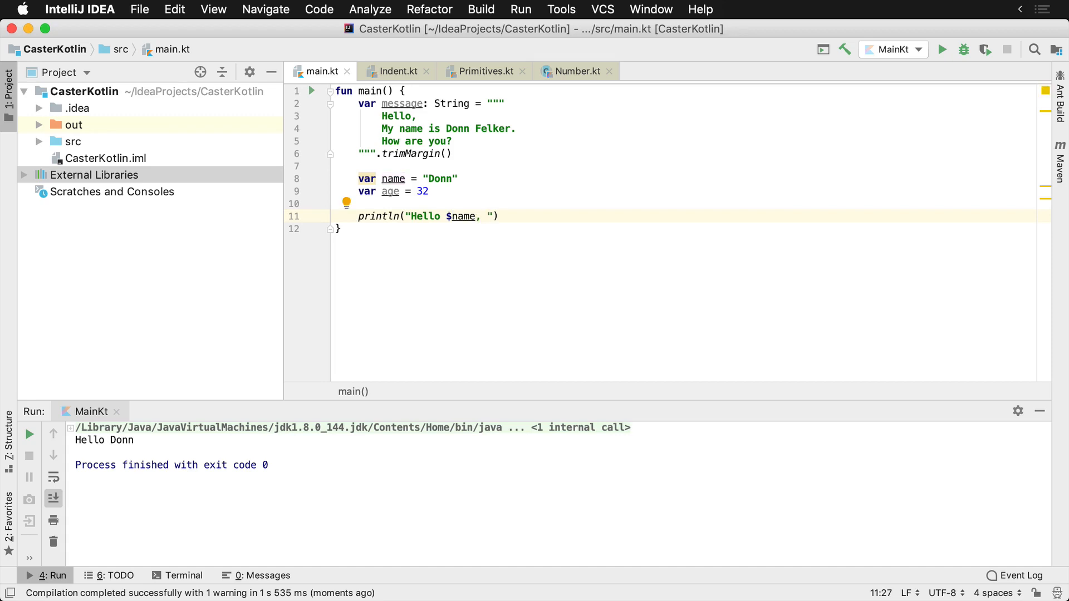
text(your age is)
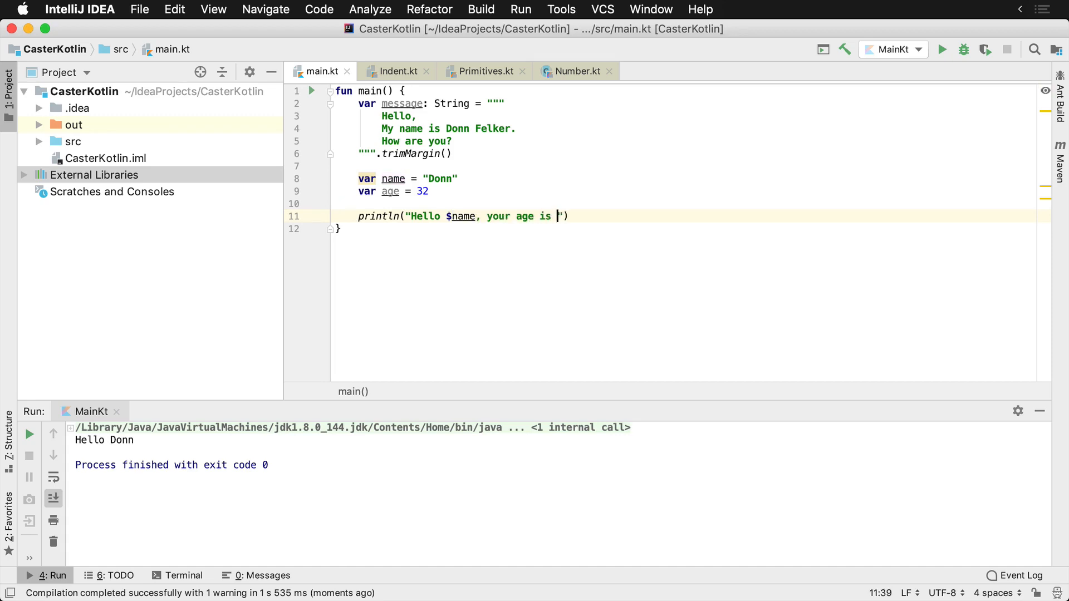
text($age and your)
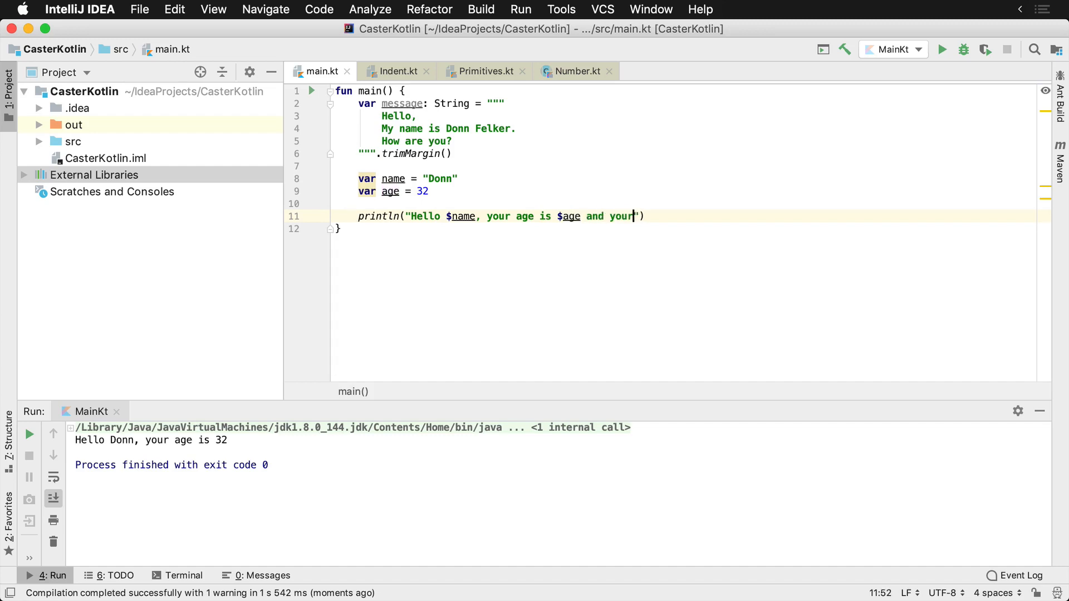
Step: Extend the greeting template with "name is ${name.length}" so it reports the name's character count
text(name is)
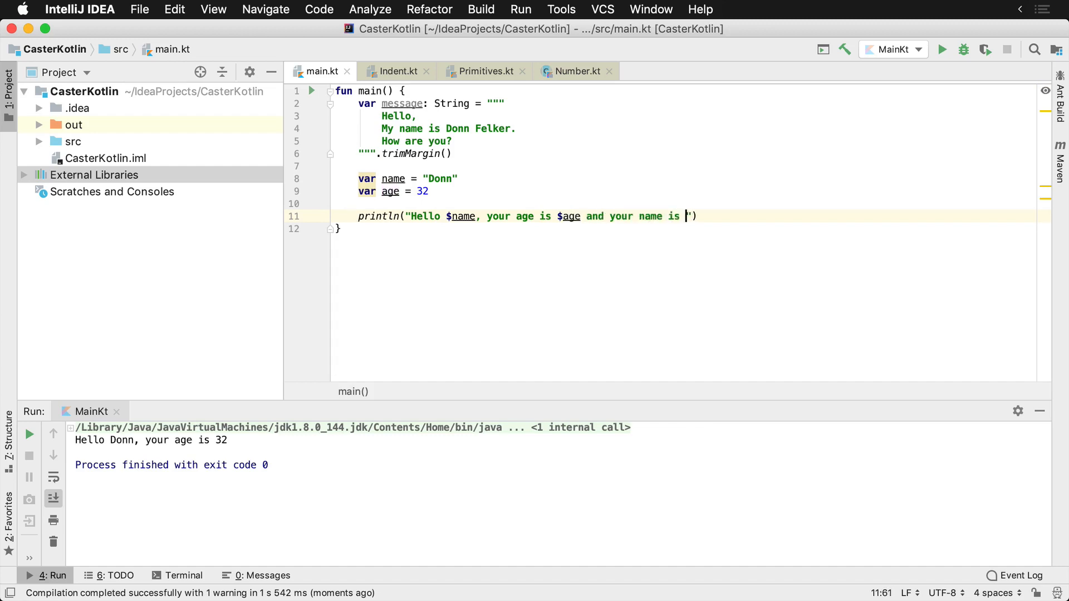
text($)
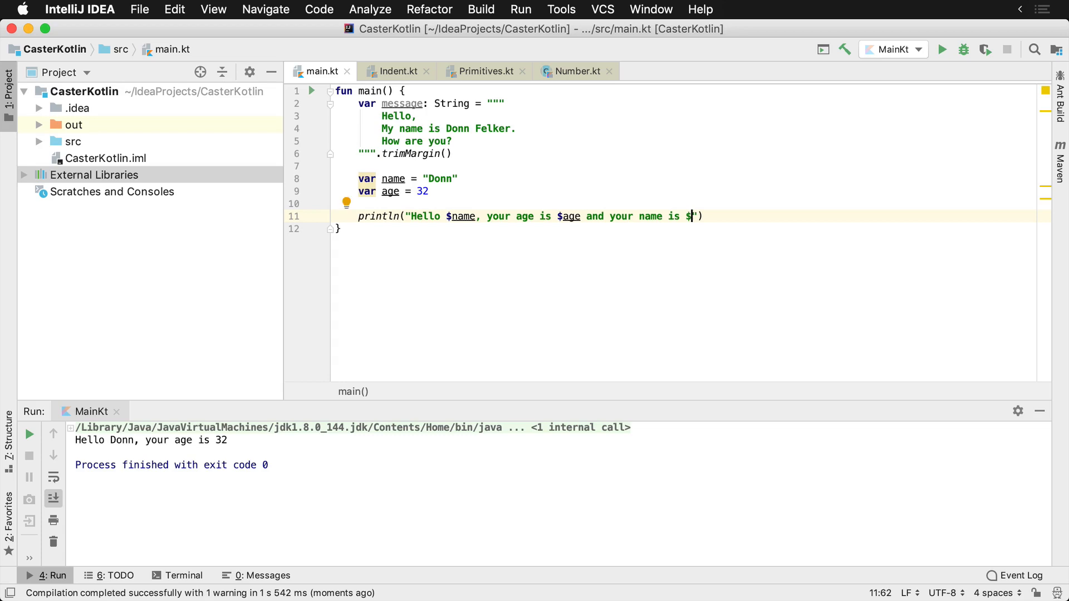
text({name)
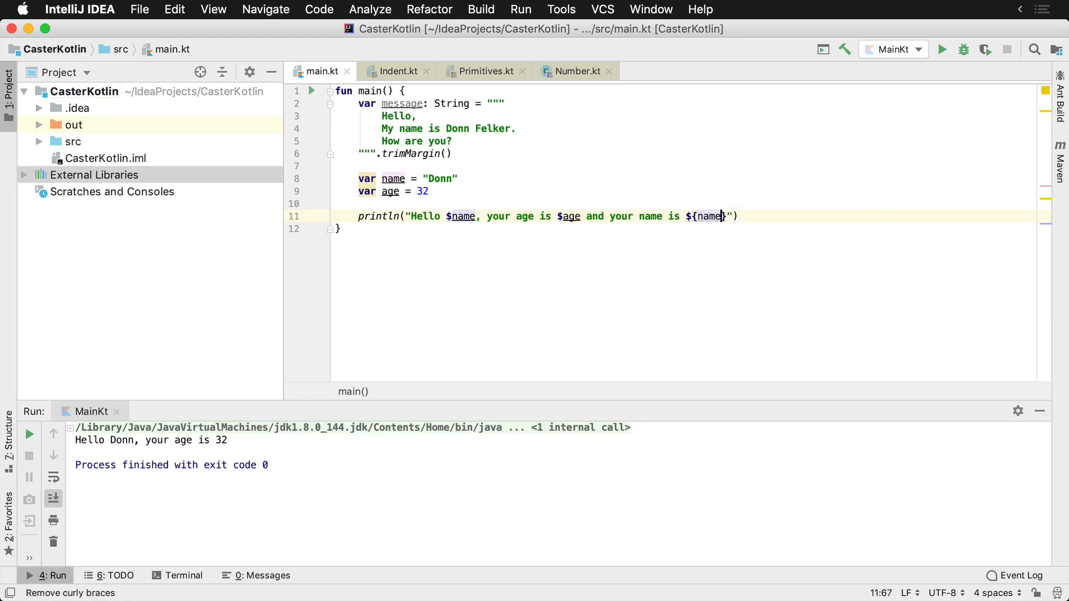
text(.length)
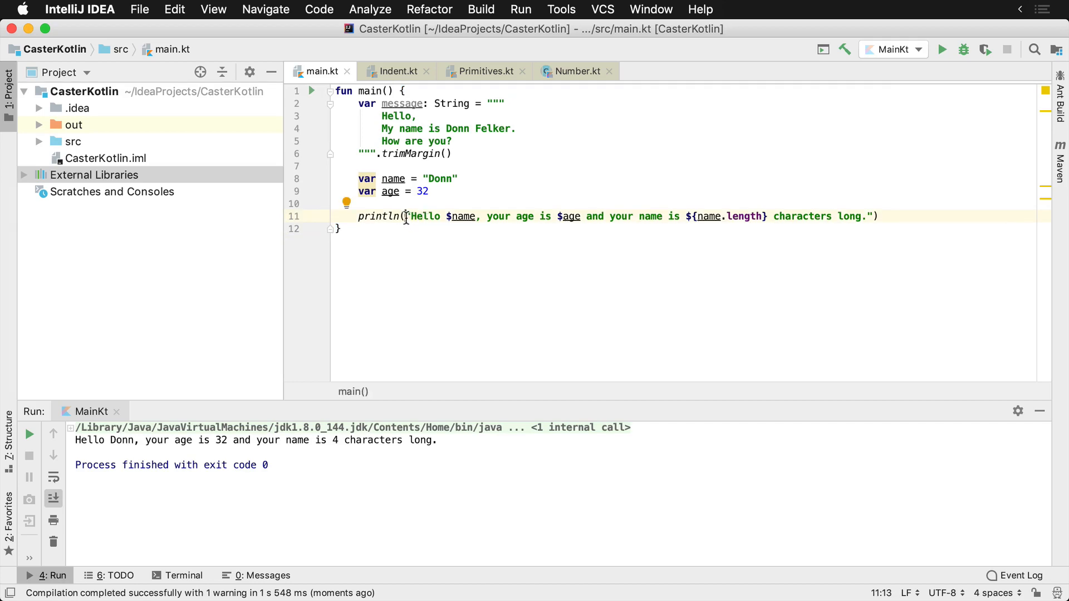
mouse_move(517, 83)
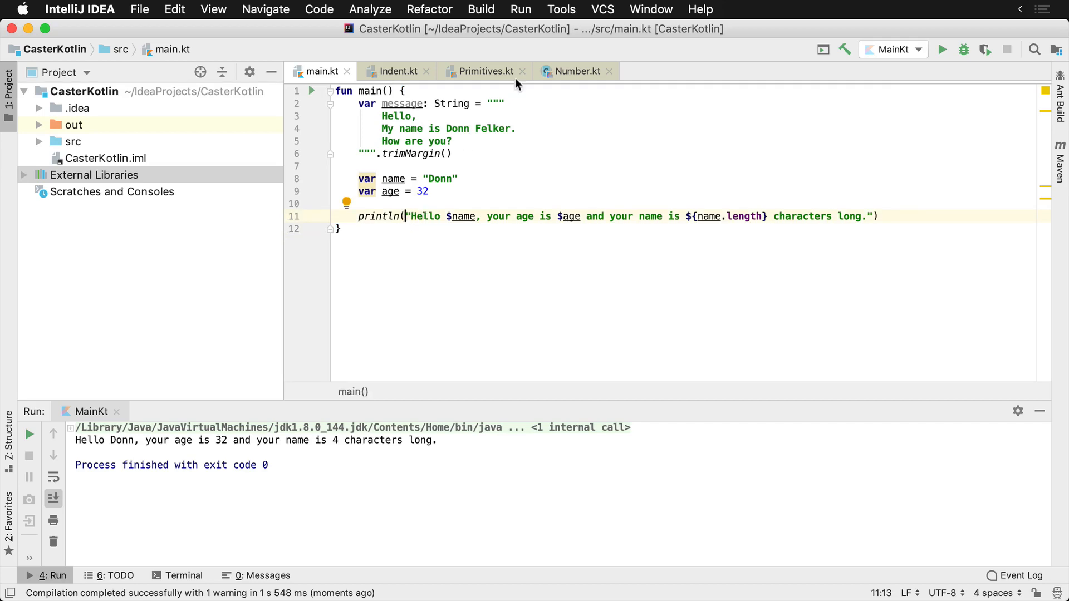
click(485, 72)
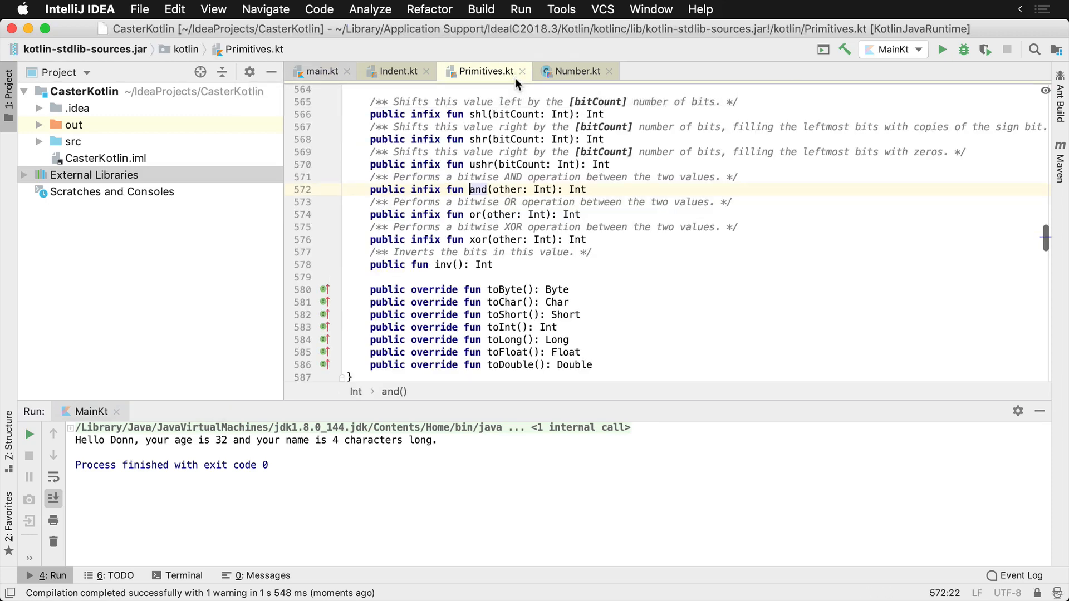
click(317, 71)
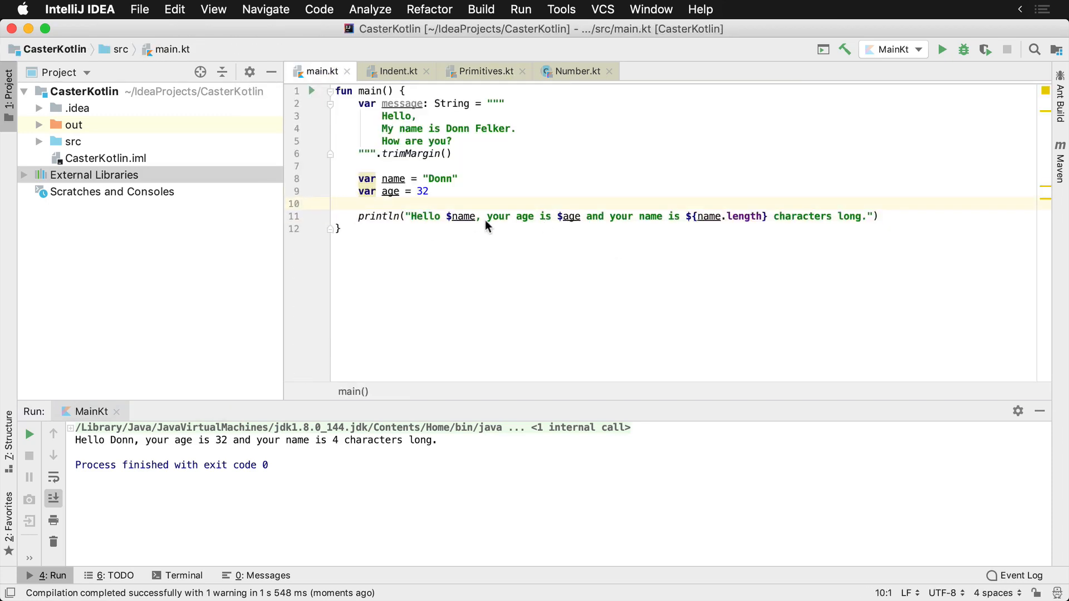
click(478, 216)
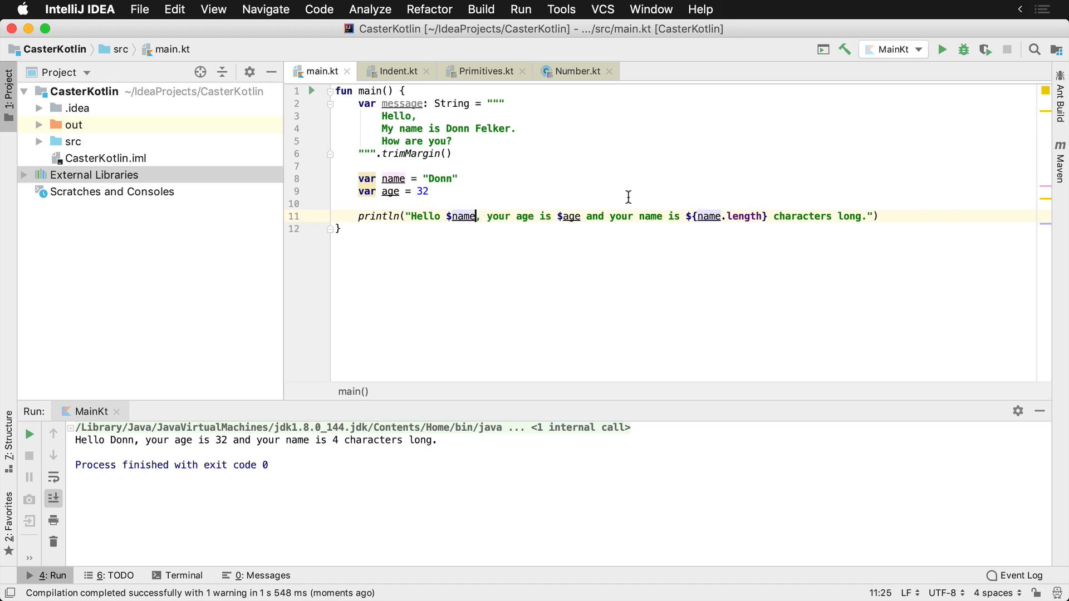
double_click(709, 216)
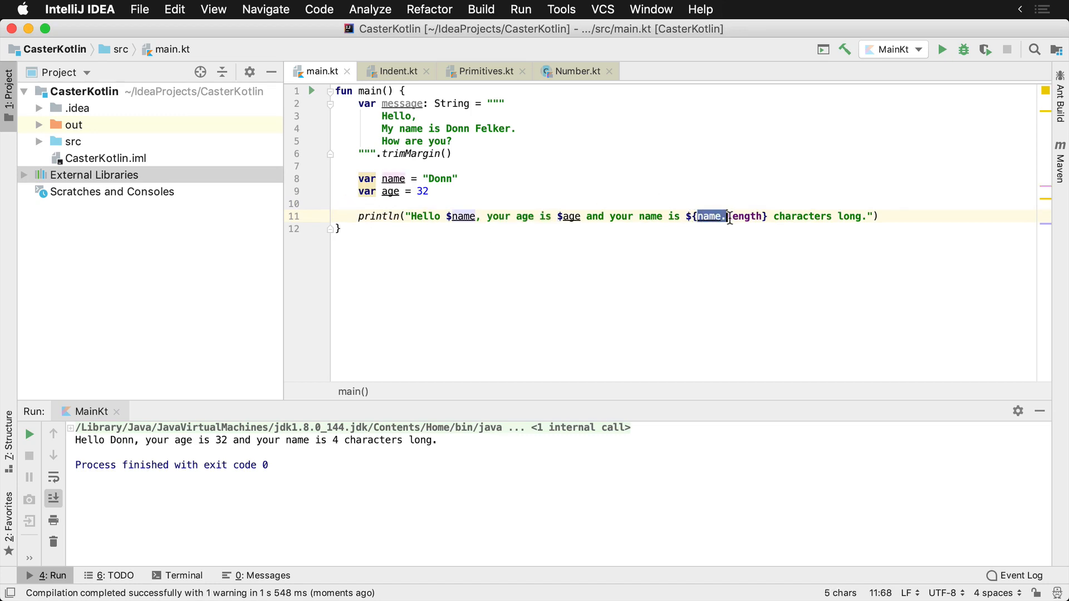